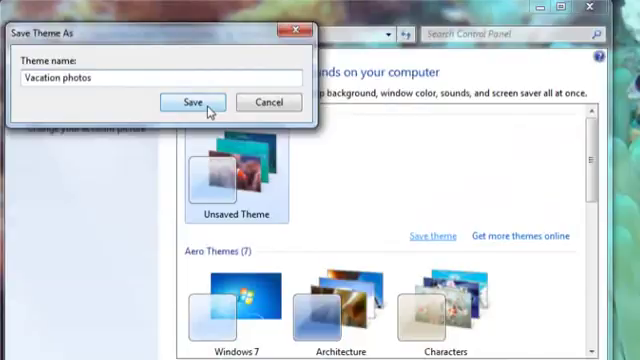
- Save the current theme as 'Vacation photos', keeping the underwater anemone wallpaper on the desktop
click(194, 102)
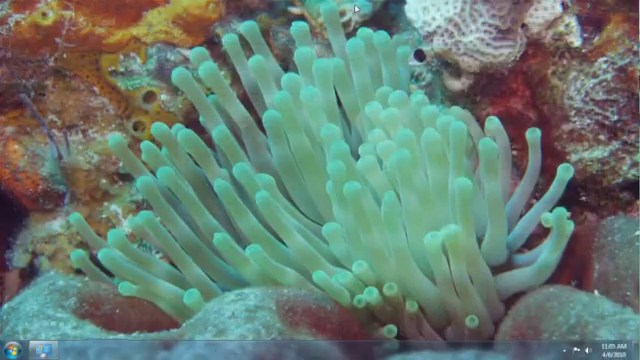